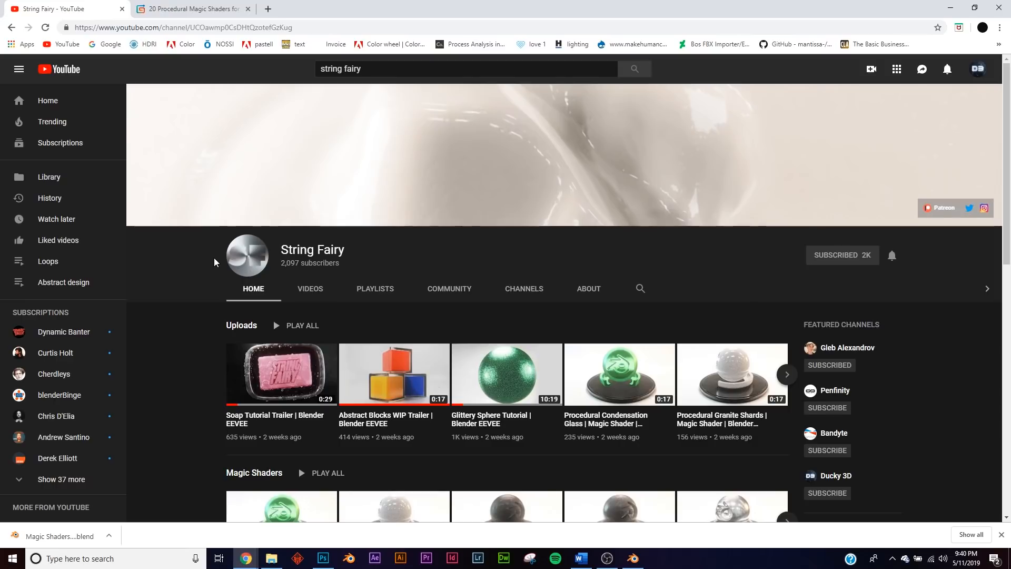
{"action": "mouse_move", "coordinate": [475, 351]}
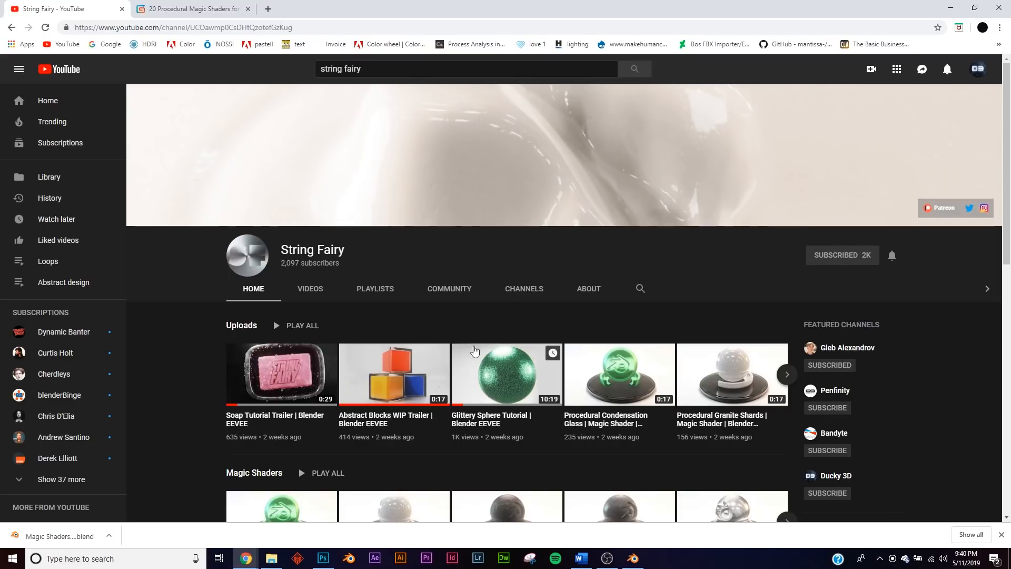
Step: Show the String Fairy channel's Videos page and browse its Magic Shaders uploads
{"action": "left_click", "coordinate": [309, 289]}
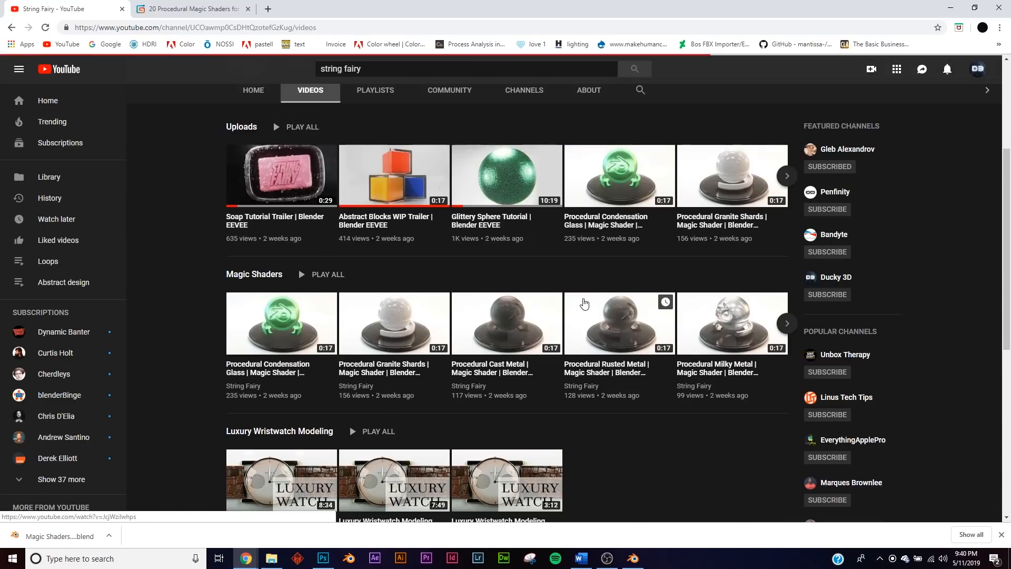
{"action": "scroll", "scroll_direction": "down", "scroll_amount": 3}
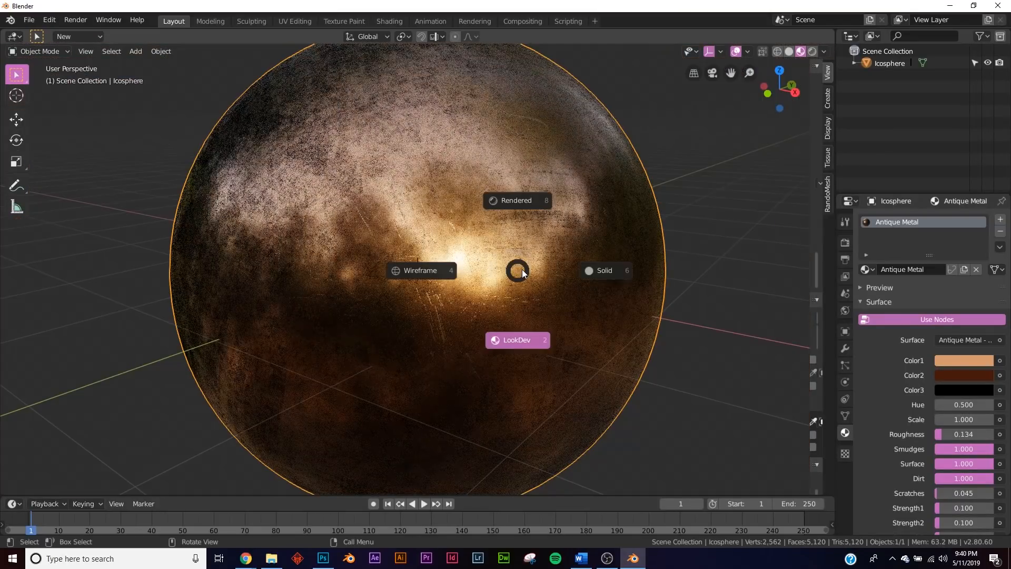
Step: Switch the viewport shading to preview the Antique Metal material on the Icosphere
{"action": "left_click", "coordinate": [390, 21]}
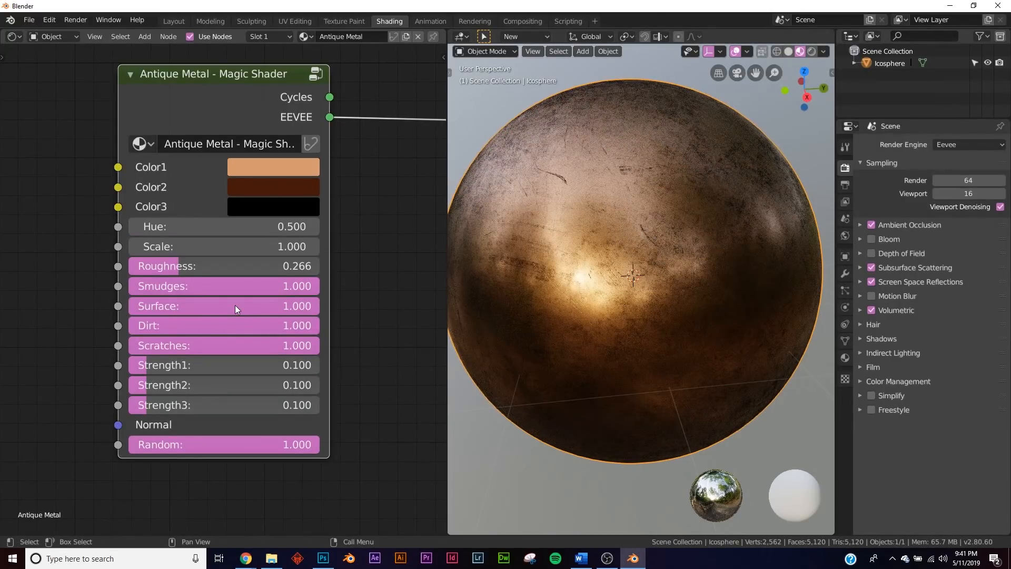
{"action": "mouse_move", "coordinate": [276, 295]}
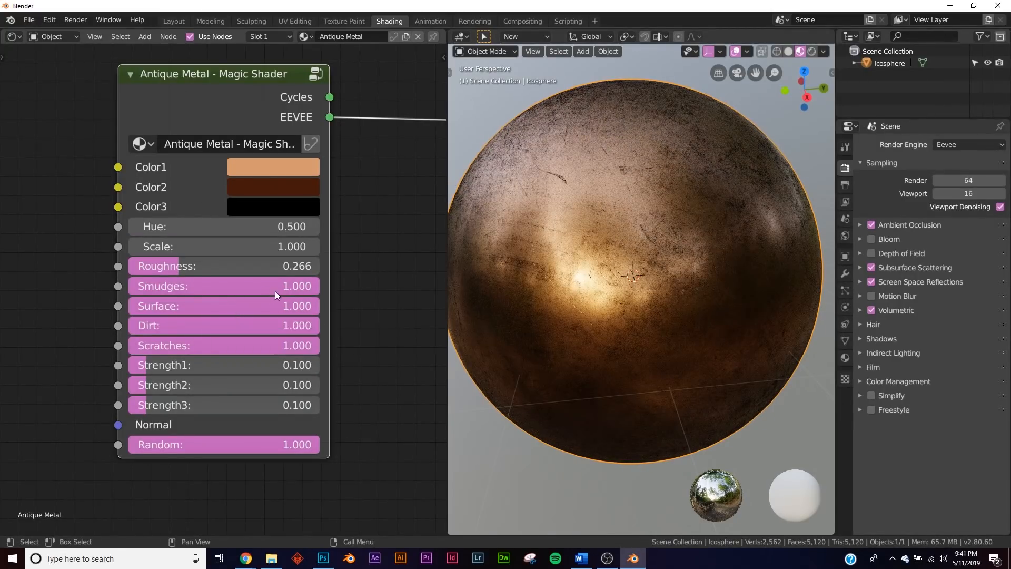
Step: Adjust the Antique Metal Magic Shader node sliders, with roughness at 0.266 and full scratches
{"action": "left_click_drag", "start_coordinate": [291, 444], "coordinate": [128, 444]}
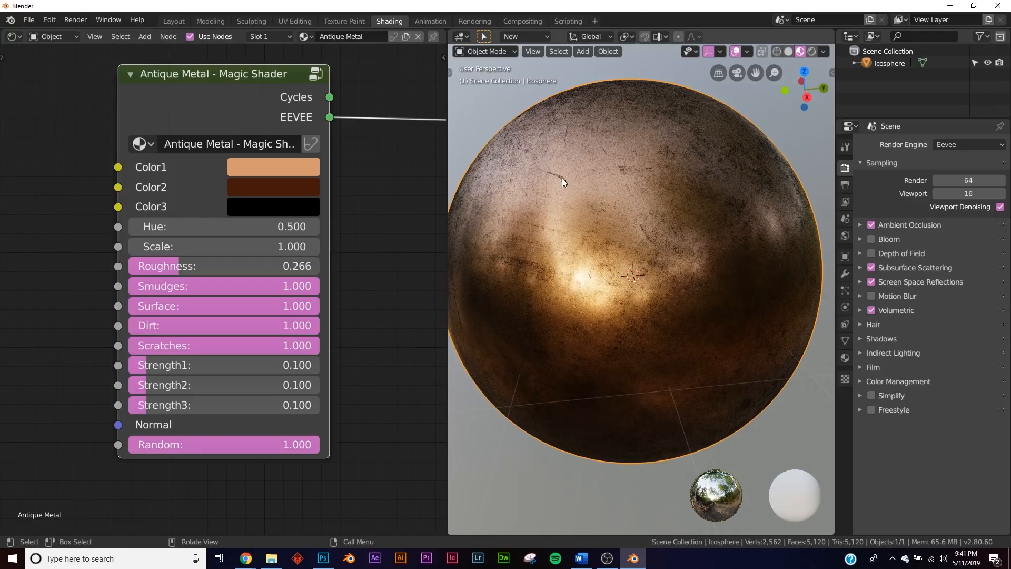
{"action": "mouse_move", "coordinate": [638, 301]}
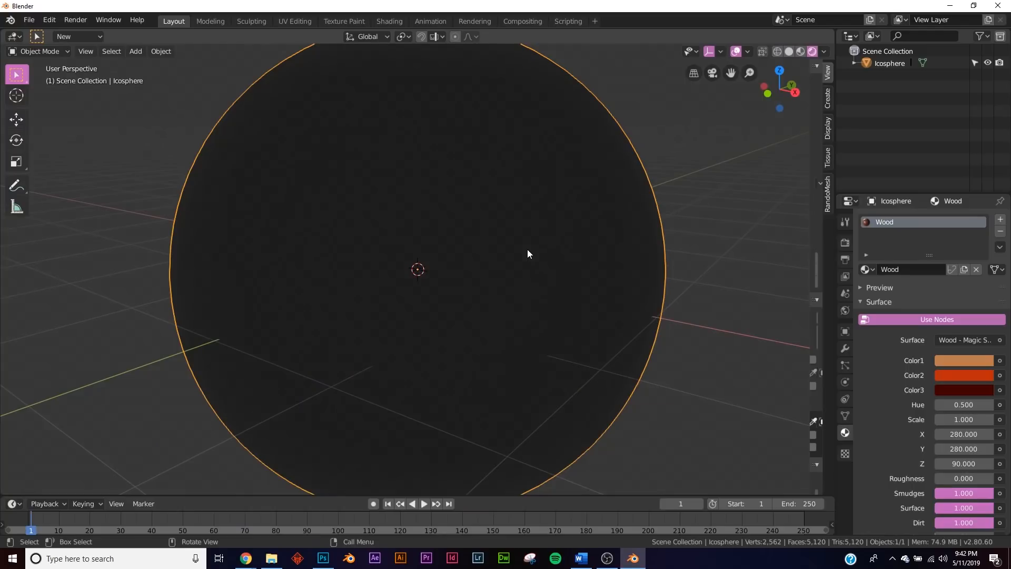
Step: Assign the Wood Magic Shader material, orbit to inspect it, then return to solid shading
{"action": "left_click", "coordinate": [799, 52]}
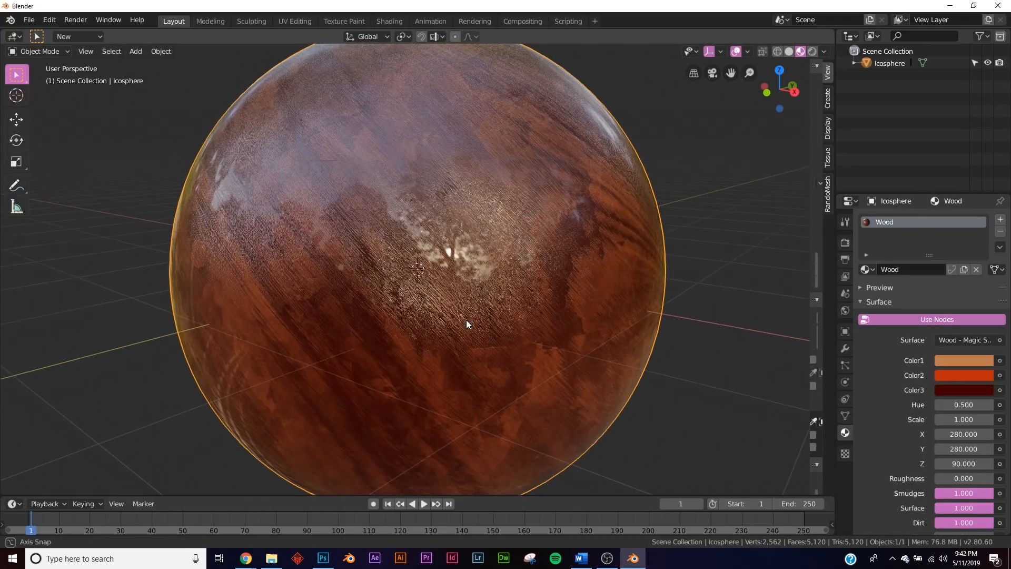
{"action": "left_click_drag", "start_coordinate": [468, 324], "coordinate": [495, 213]}
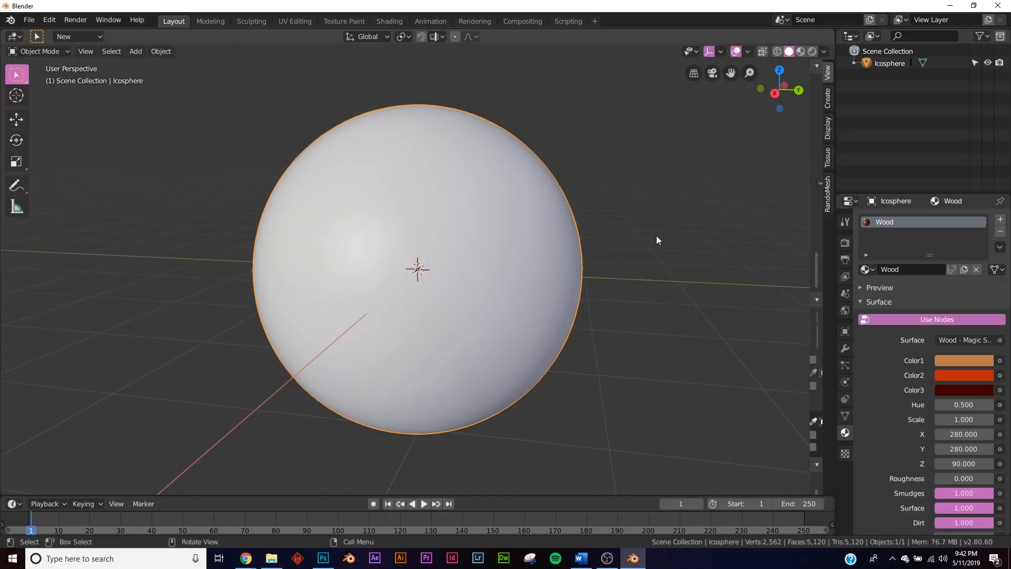
{"action": "left_click_drag", "start_coordinate": [657, 240], "coordinate": [452, 277]}
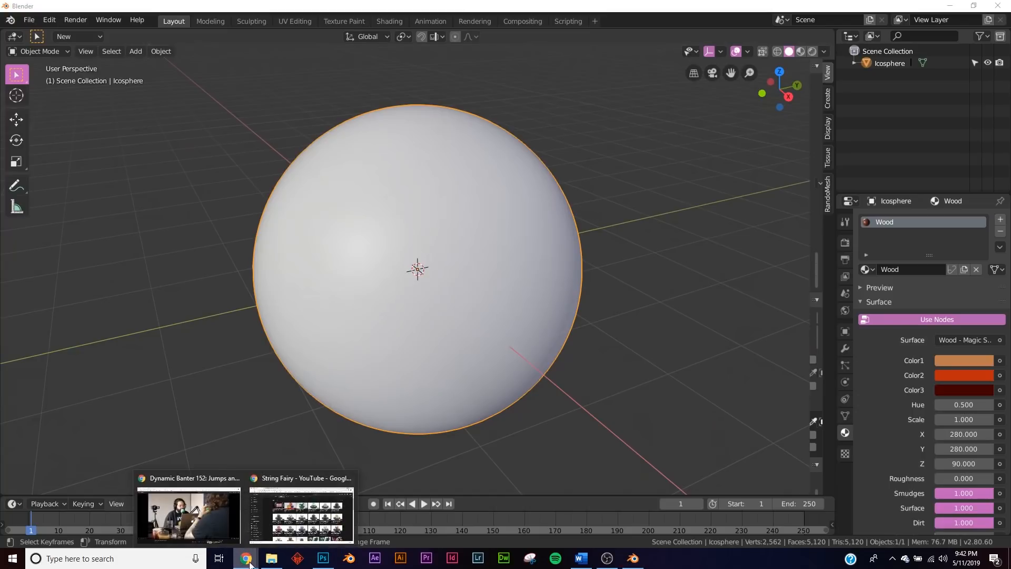
Step: Return to the String Fairy YouTube tab and browse the Uploads grid of Magic Shaders
{"action": "left_click", "coordinate": [300, 515]}
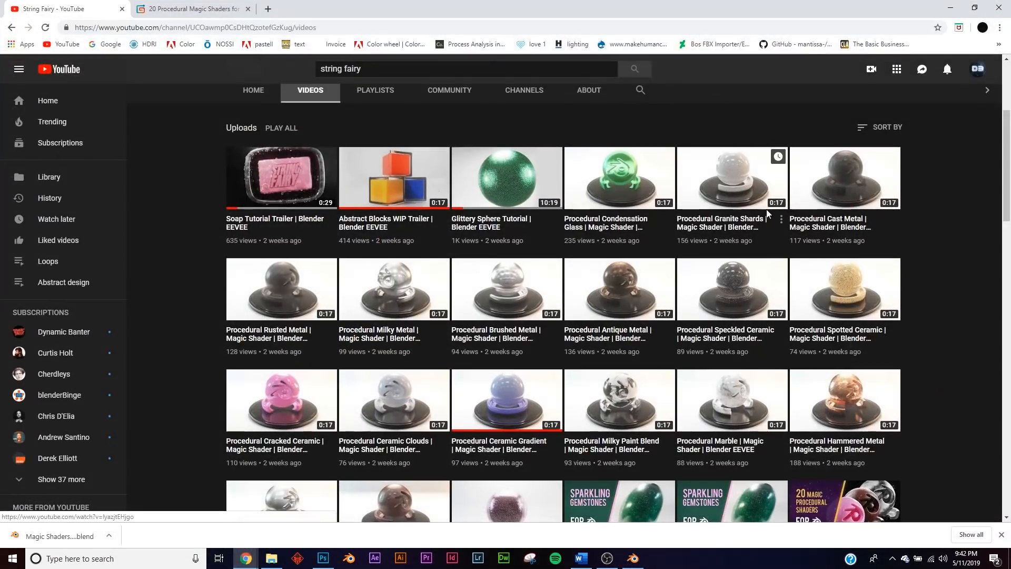
{"action": "scroll", "scroll_direction": "down", "scroll_amount": 3}
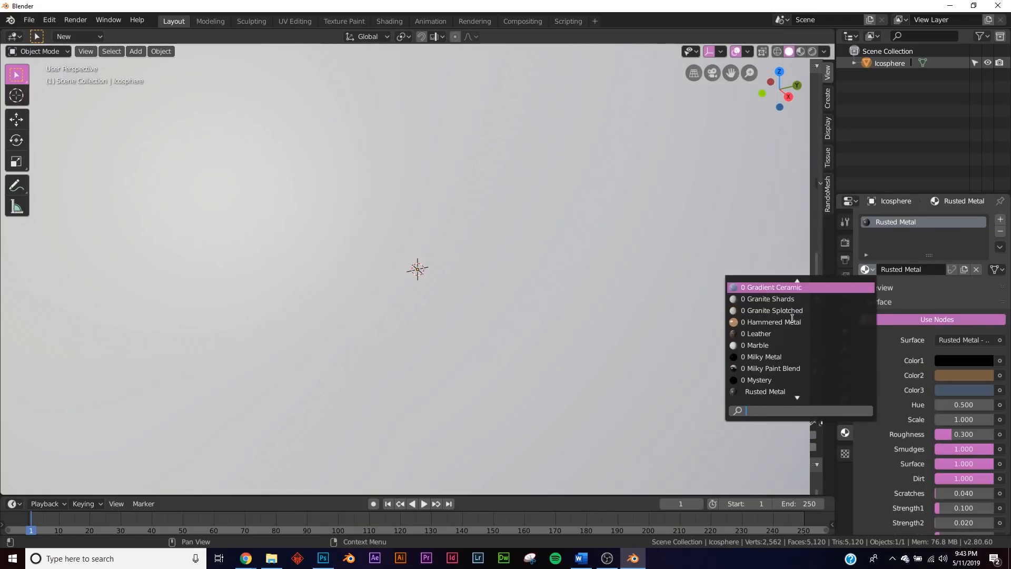
Step: Assign the Leather material to the Icosphere from the Browse Material list
{"action": "left_click", "coordinate": [758, 333]}
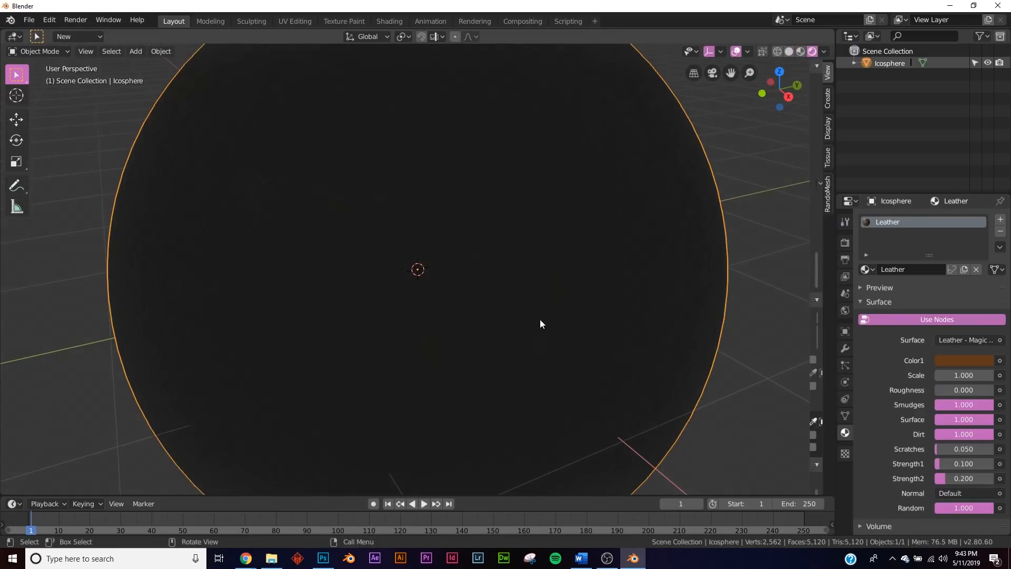
Step: Set the viewport to Rendered shading and orbit around the Leather-shaded Icosphere
{"action": "key", "text": "z"}
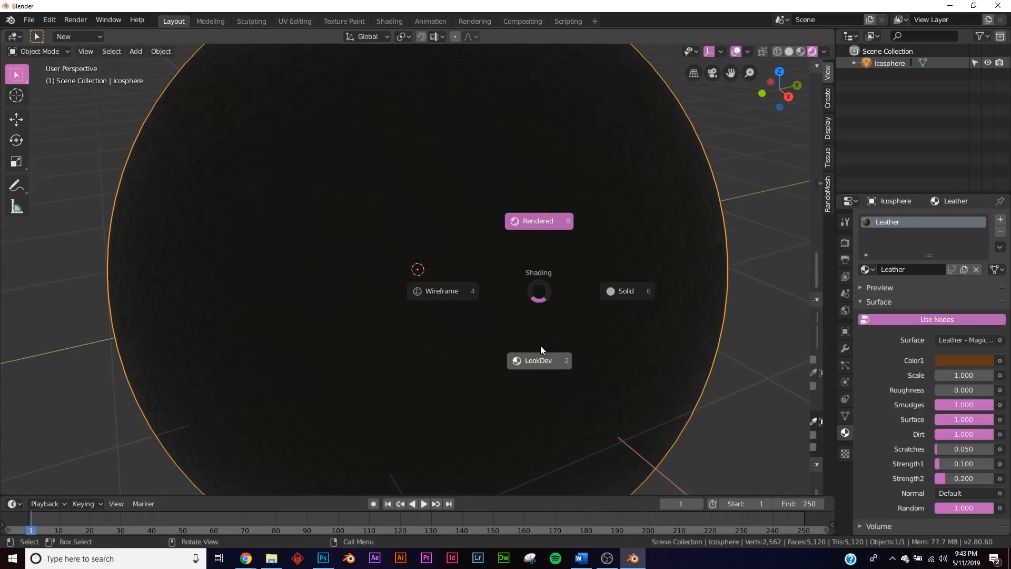
{"action": "left_click", "coordinate": [538, 221]}
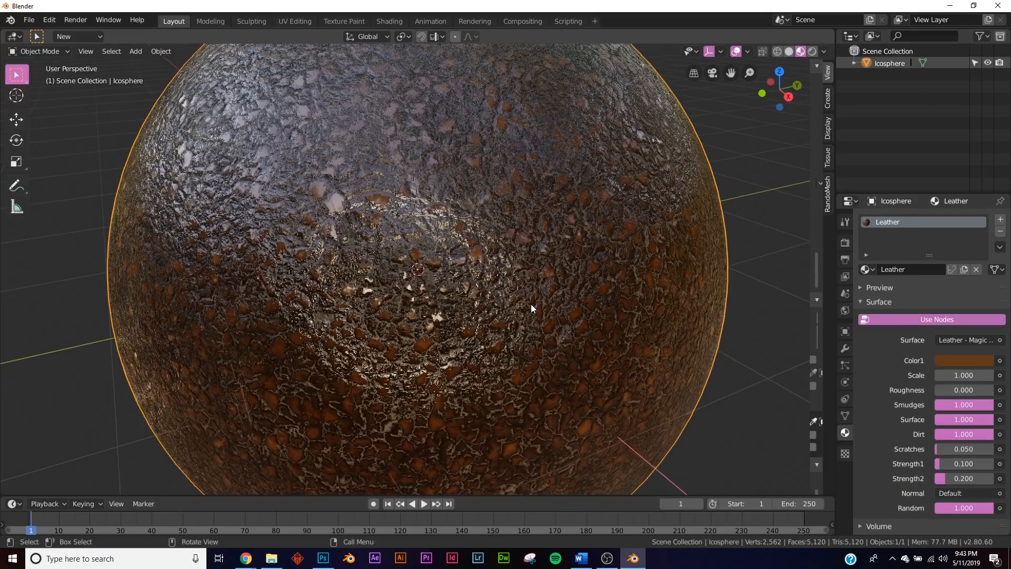
{"action": "left_click_drag", "start_coordinate": [532, 309], "coordinate": [617, 285]}
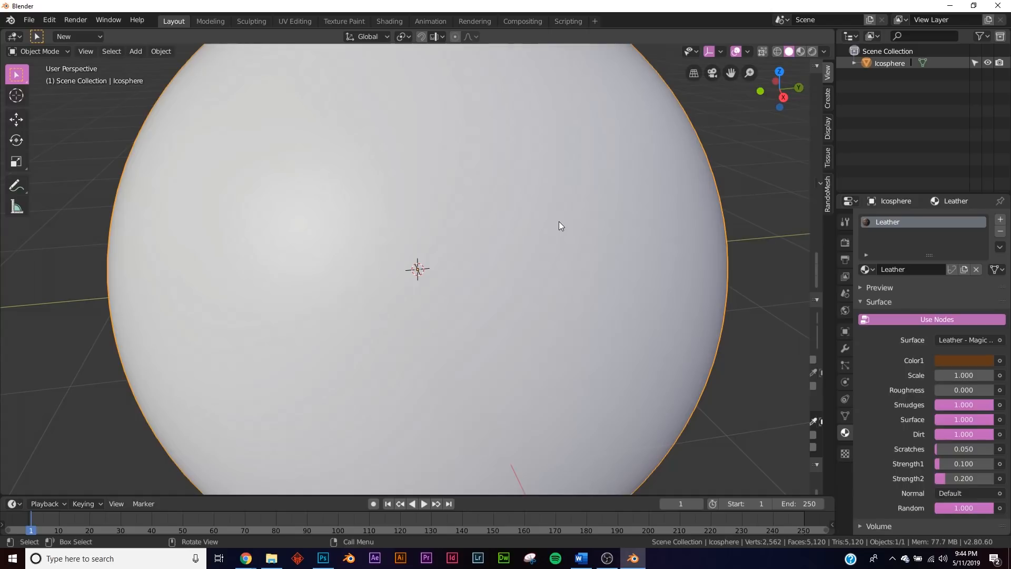
{"action": "mouse_move", "coordinate": [430, 305]}
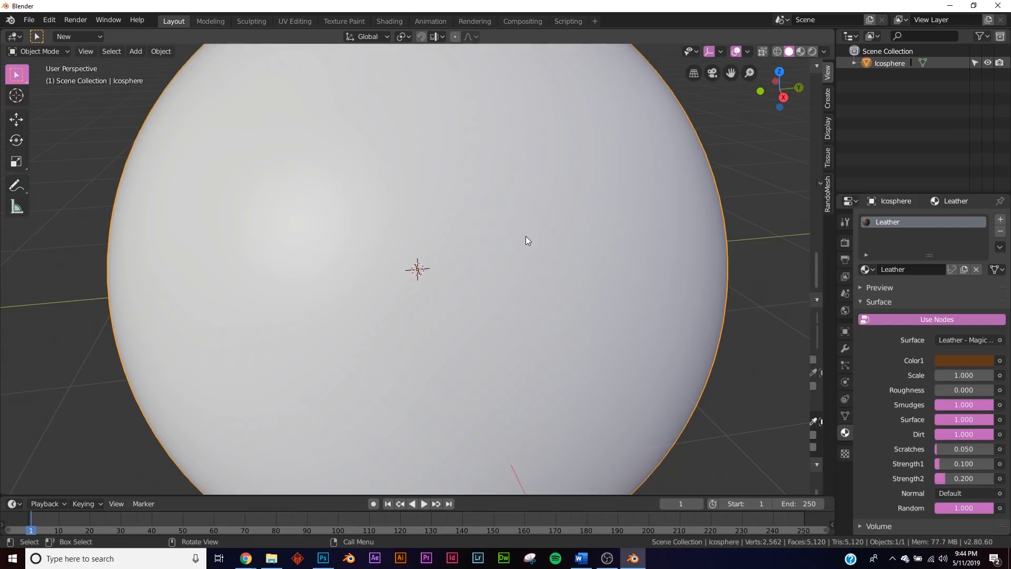
{"action": "mouse_move", "coordinate": [693, 268]}
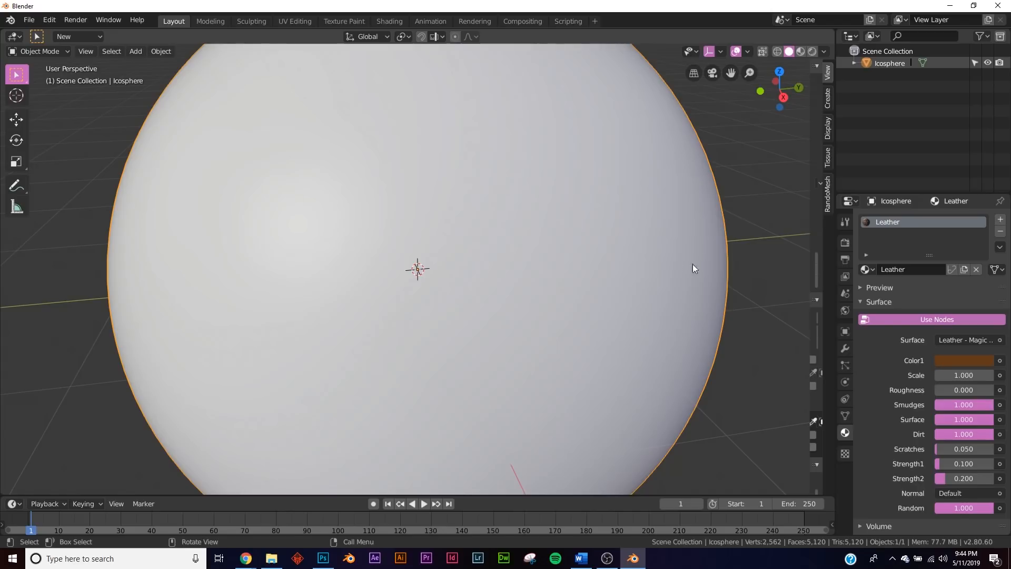